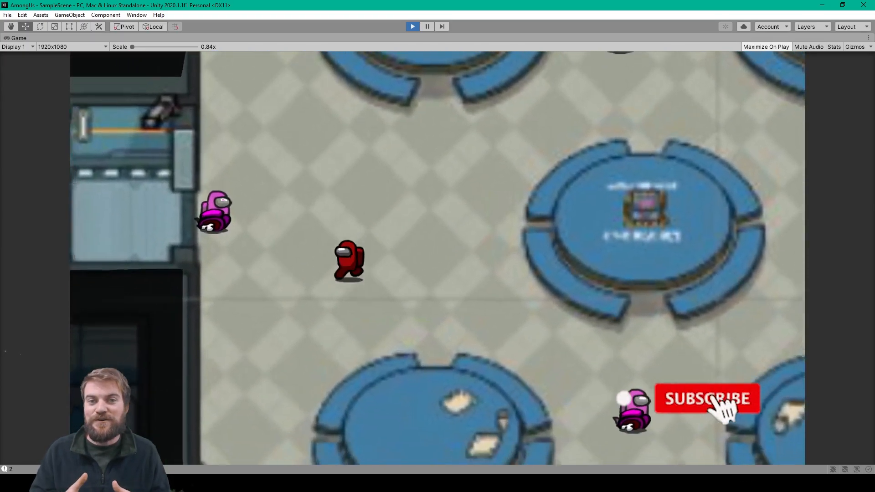
- Move the player in the running Game view, then leave Maximize On Play for the full editor layout
click(706, 399)
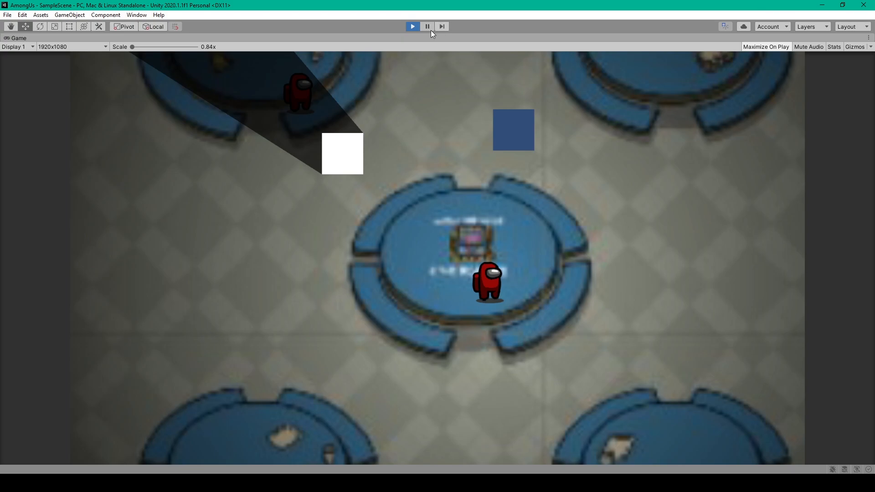
click(412, 27)
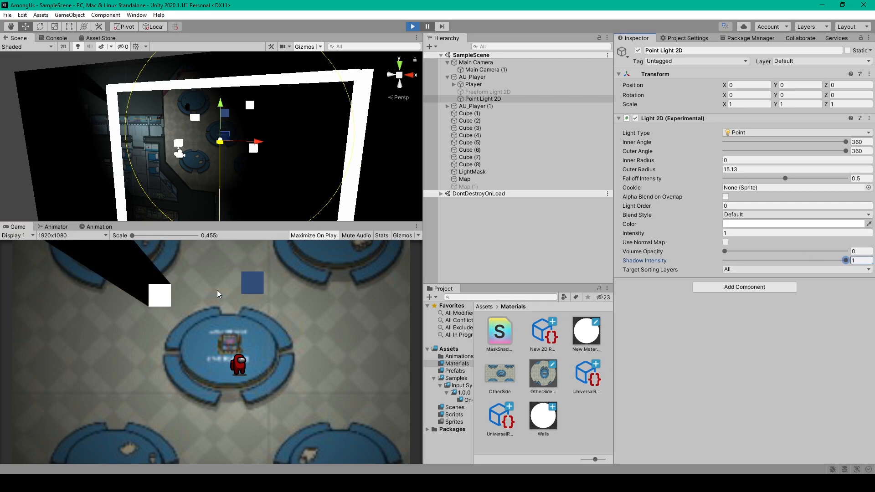
mouse_move(139, 280)
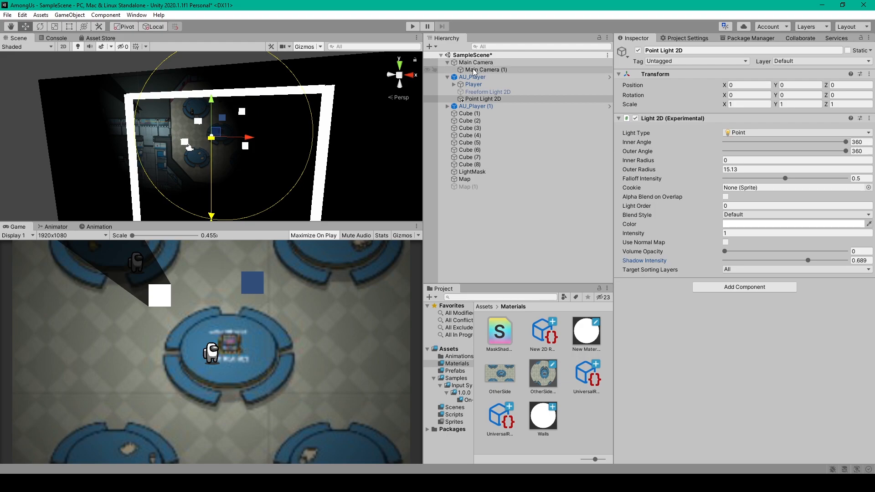
- Inspect Main Camera and LightMask, then remove the Lightcaster script component from the player
click(485, 69)
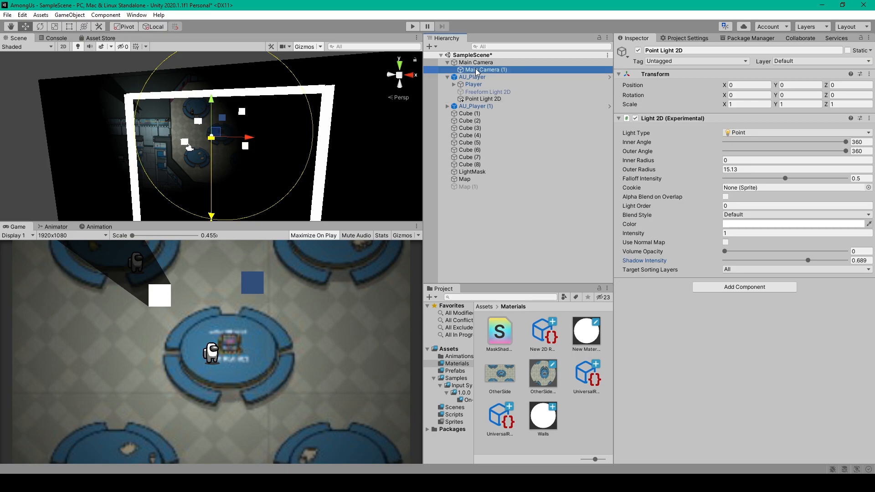
click(476, 62)
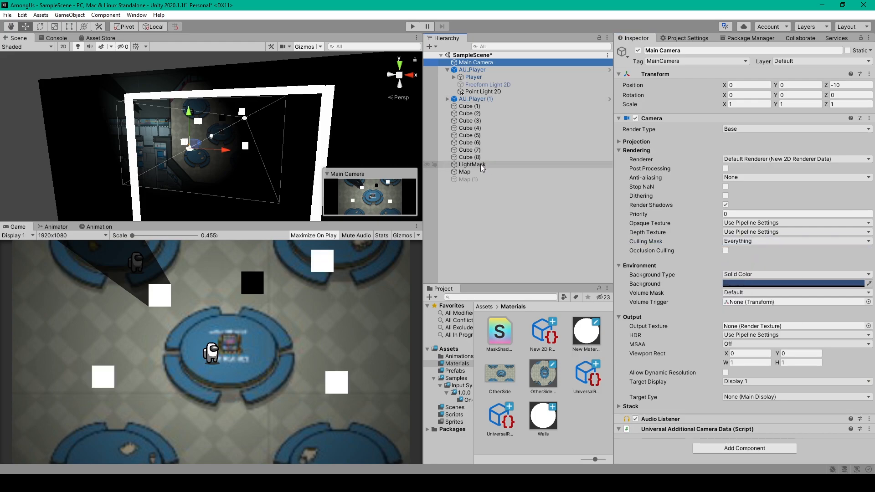
click(470, 165)
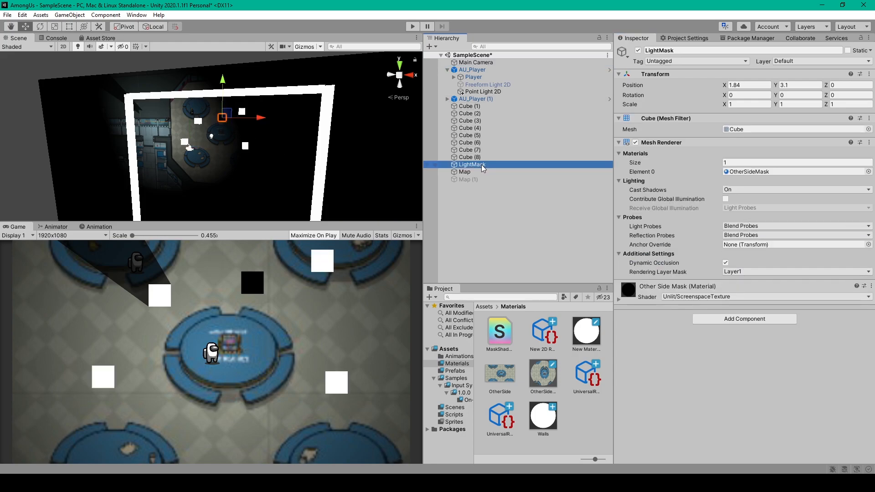
click(467, 172)
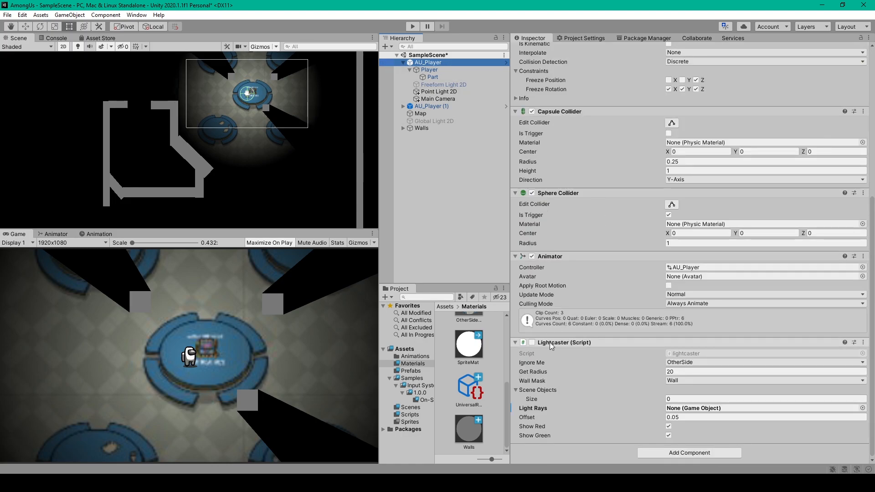
mouse_move(566, 349)
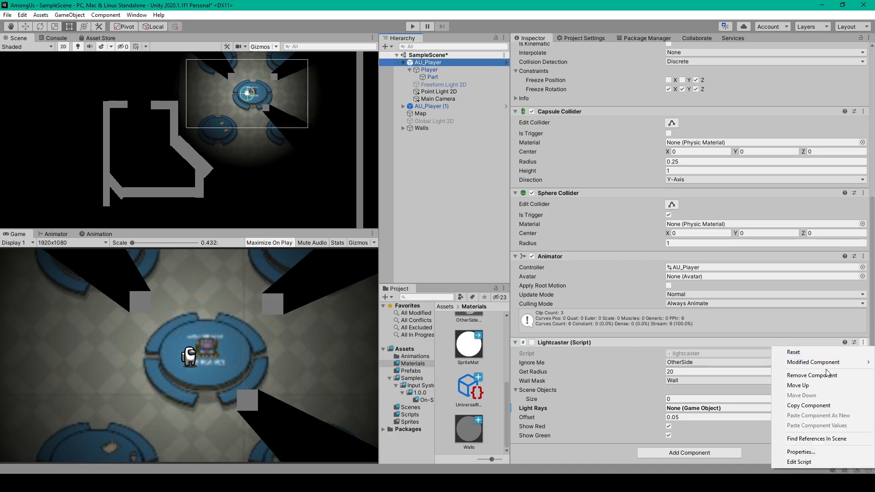
click(811, 374)
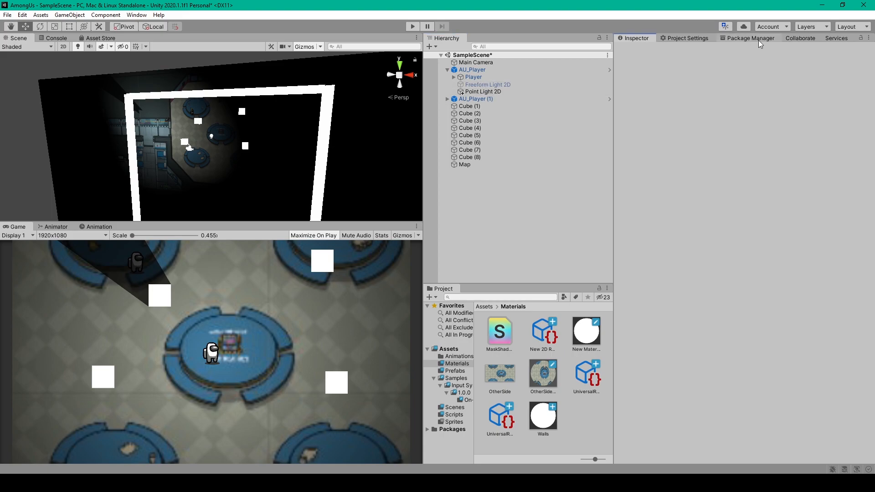
- Show the Unity Registry packages in Package Manager and locate Universal RP in the list
click(653, 47)
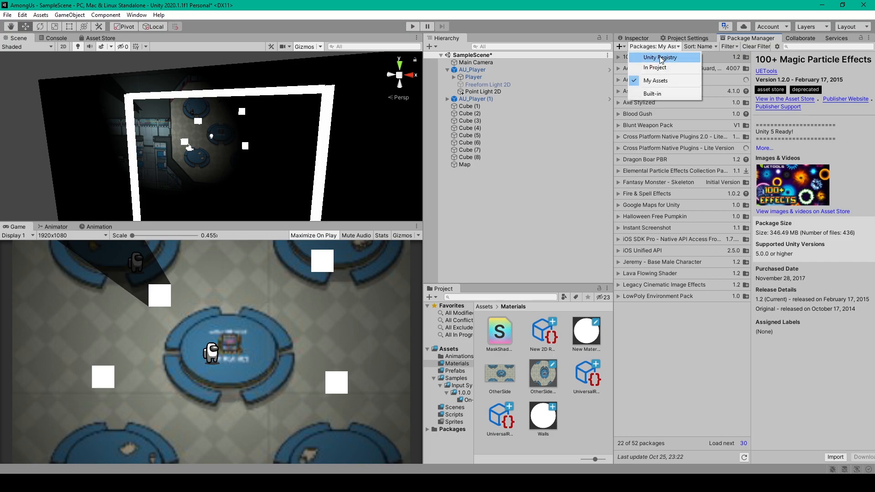
click(659, 57)
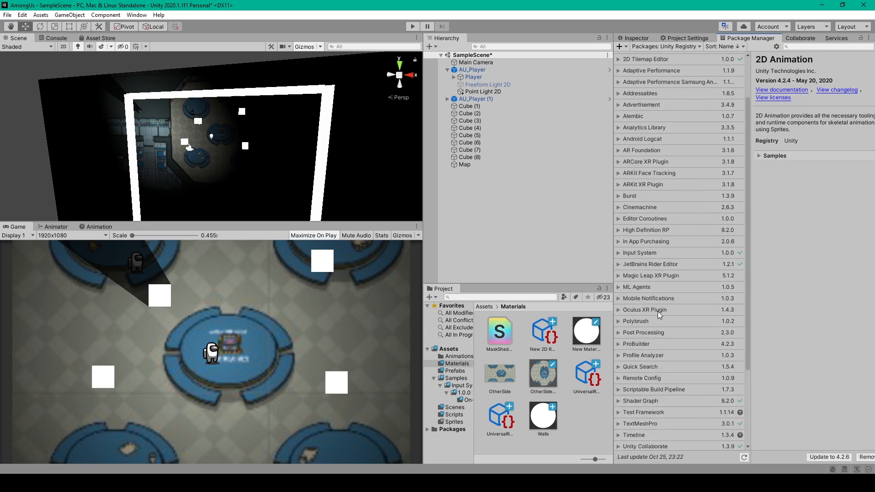
scroll(down, 3)
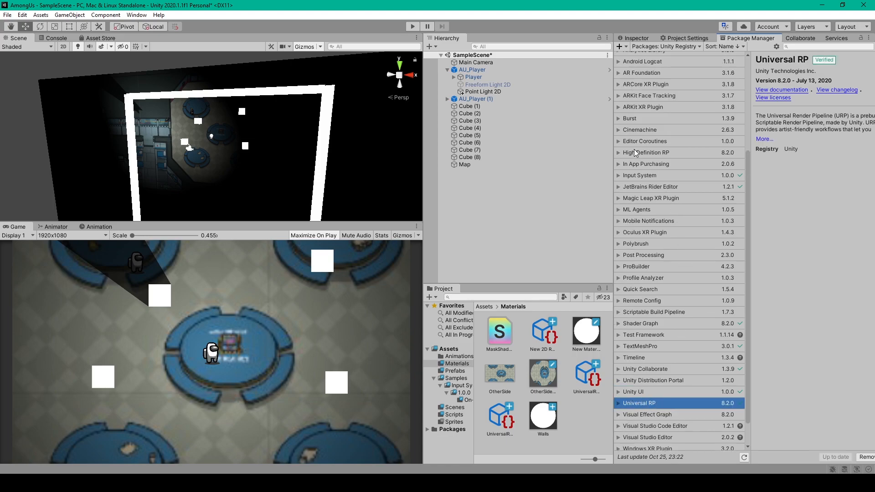
mouse_move(667, 152)
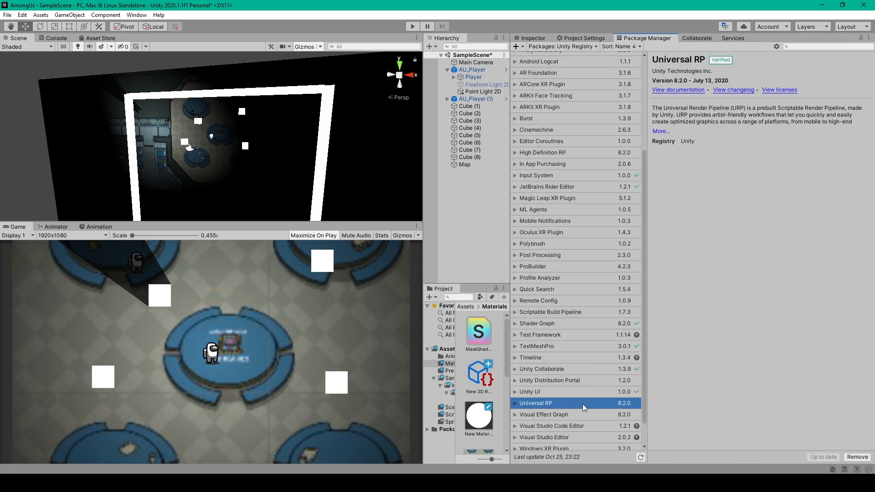
mouse_move(828, 462)
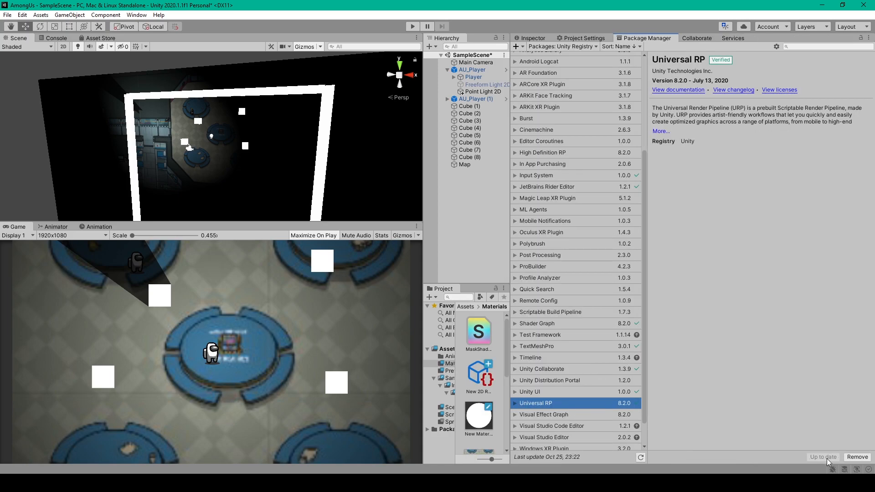
mouse_move(815, 441)
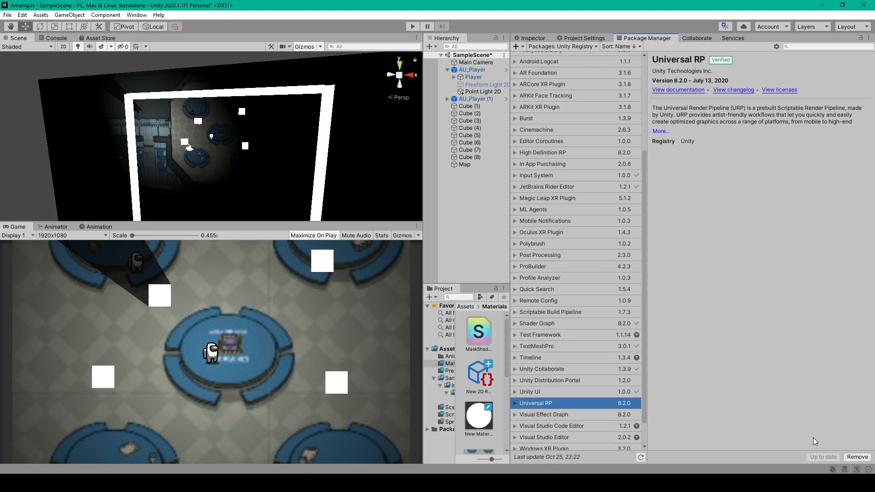
mouse_move(553, 272)
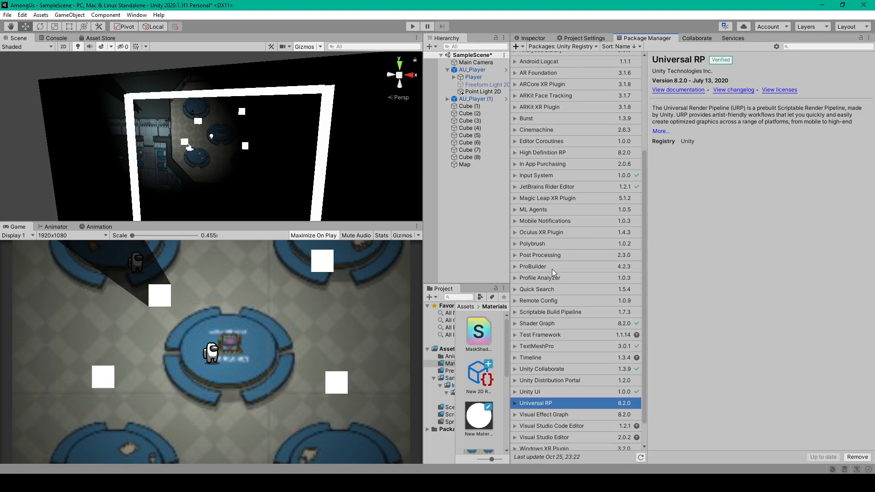
mouse_move(552, 274)
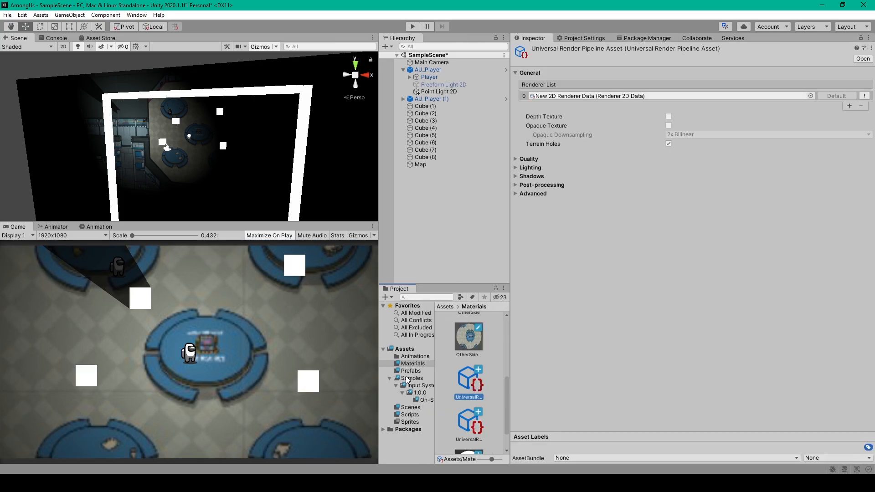
- Create a Universal Render Pipeline asset with Forward Renderer in the Materials folder
right_click(490, 383)
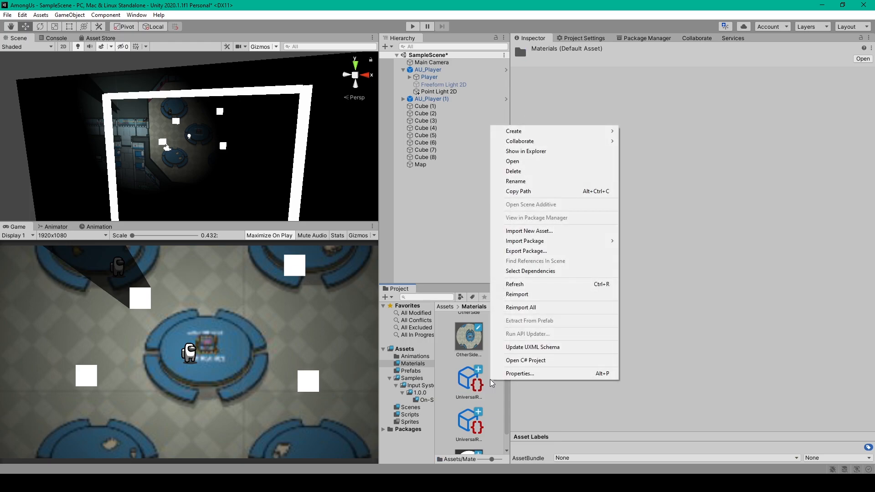
click(513, 130)
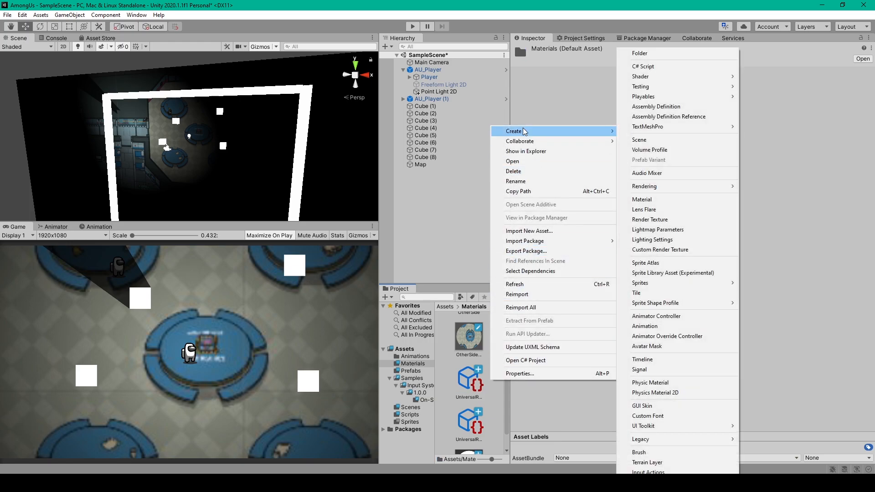
mouse_move(644, 186)
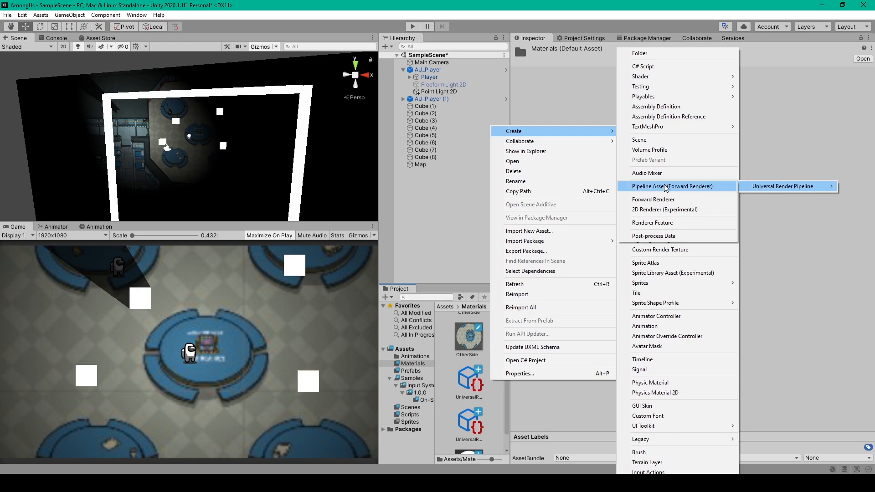
click(783, 186)
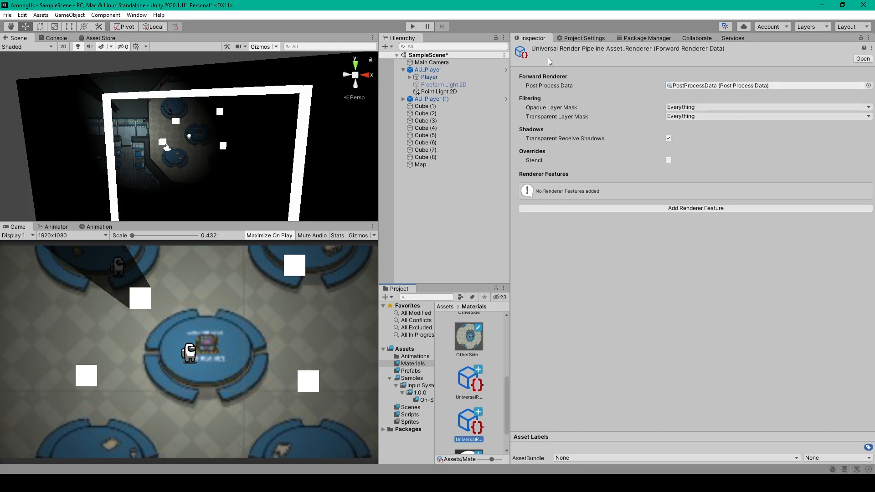
mouse_move(442, 310)
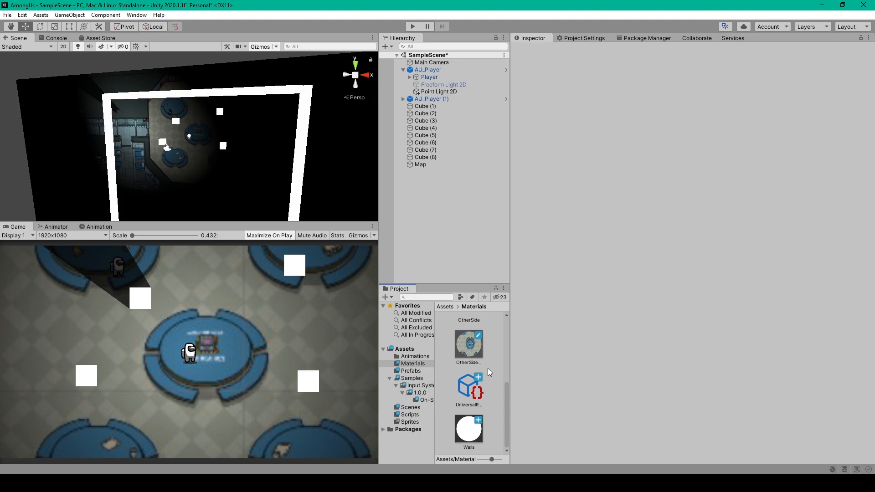
- Create a 2D Renderer Data asset in Materials and select the Universal Render Pipeline asset
right_click(489, 372)
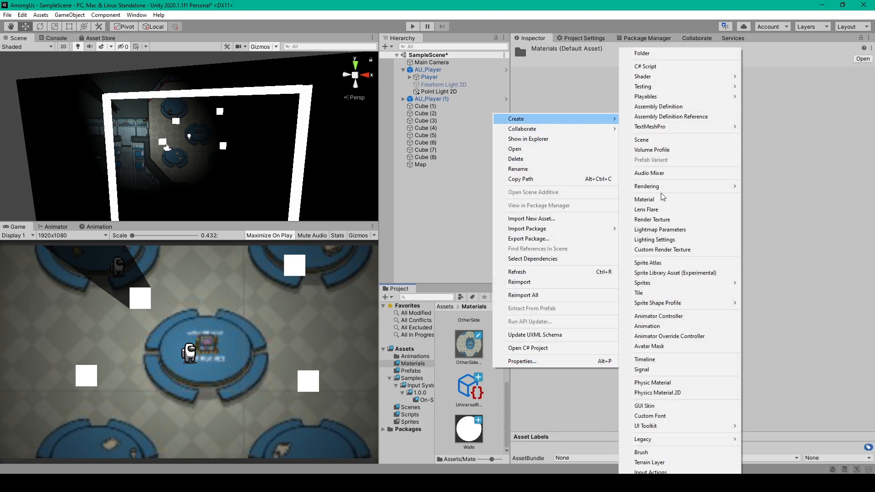
mouse_move(646, 186)
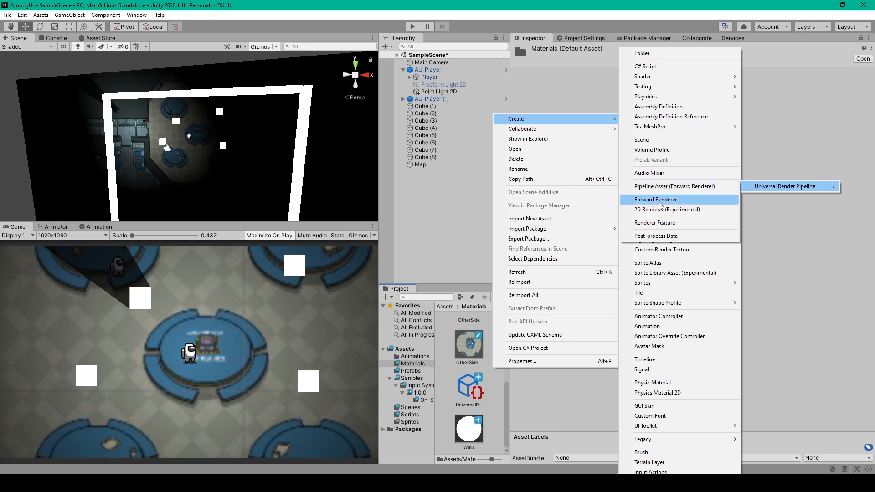
mouse_move(680, 210)
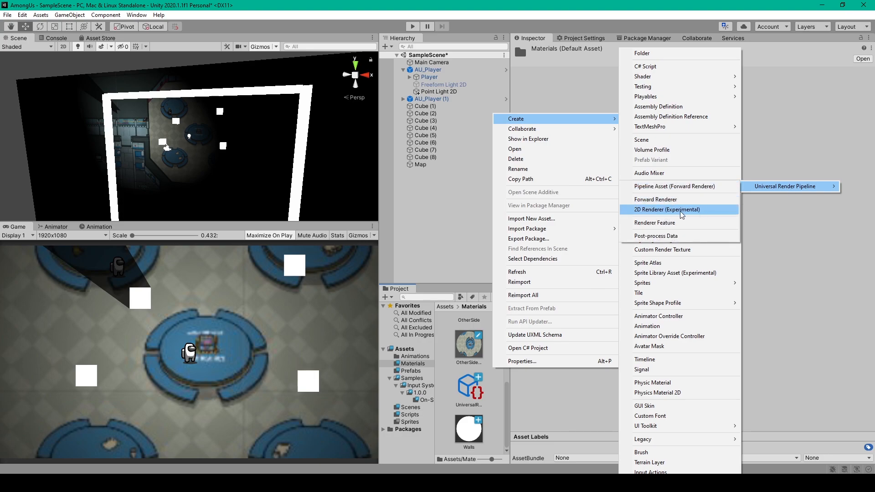
click(667, 210)
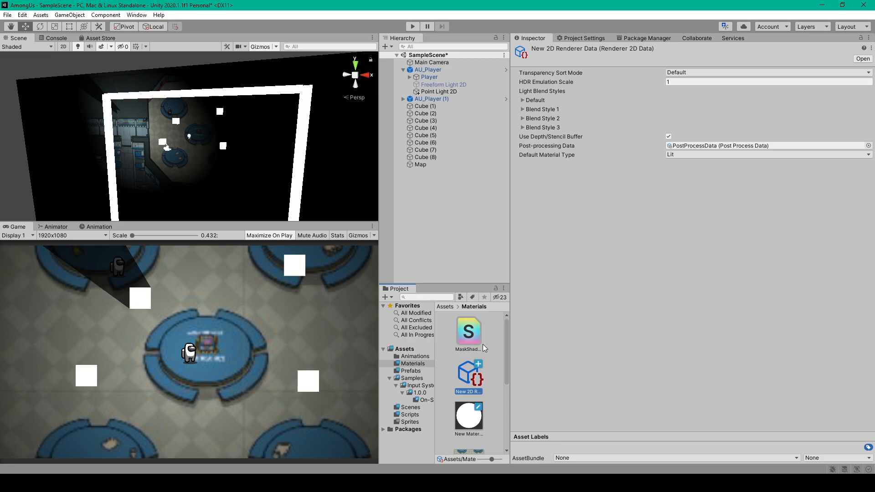
scroll(down, 3)
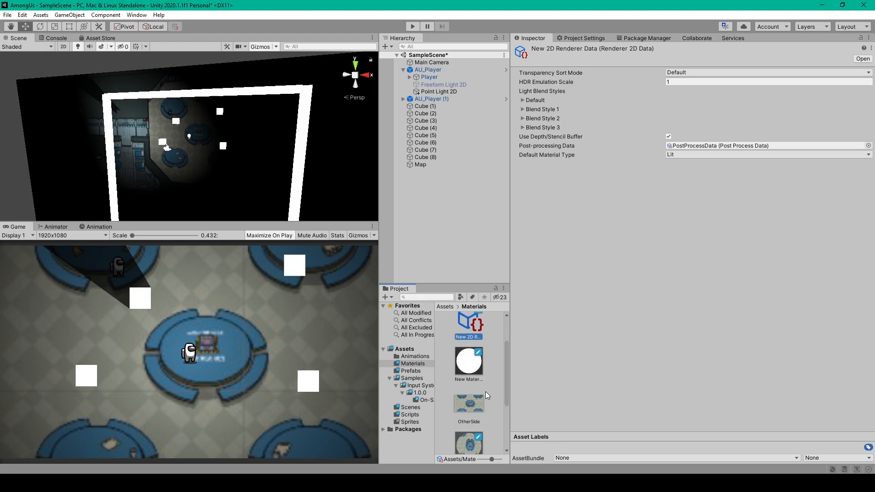
click(468, 384)
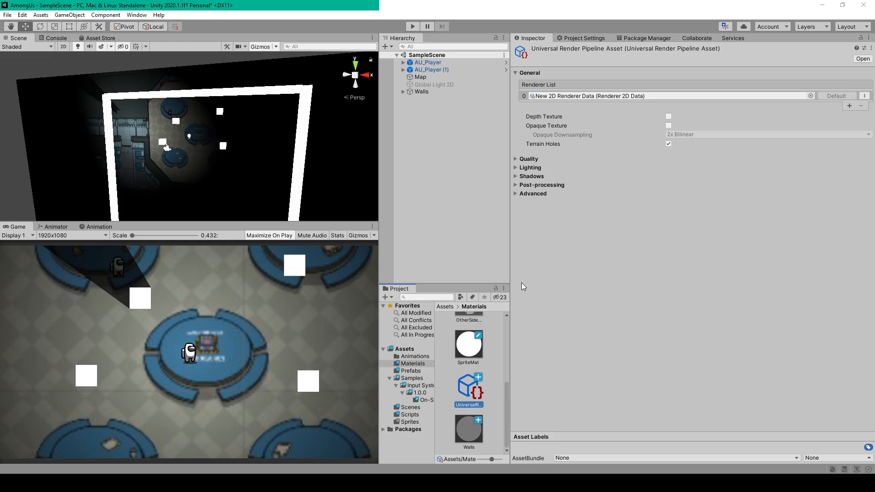
mouse_move(523, 274)
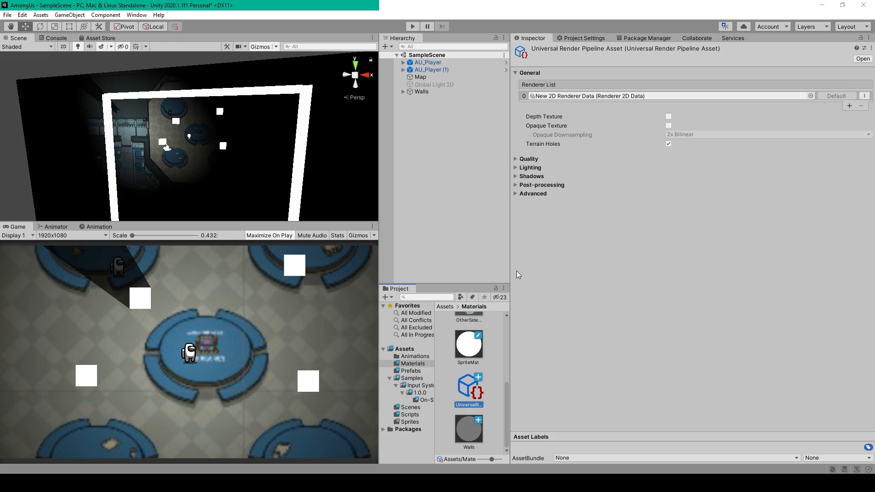
click(583, 39)
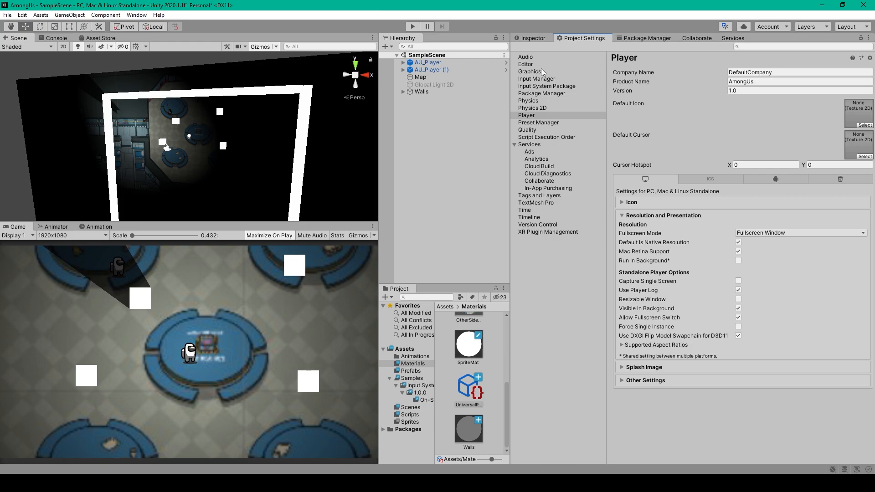
click(528, 71)
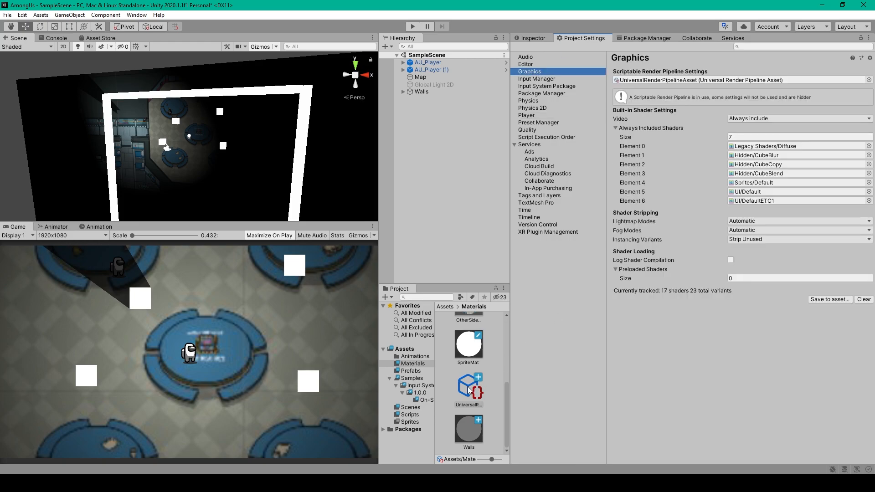
click(700, 81)
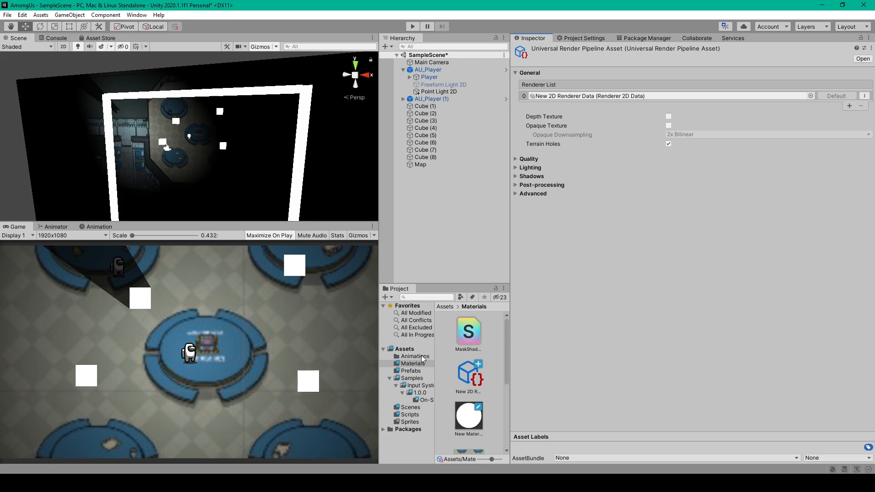
mouse_move(422, 359)
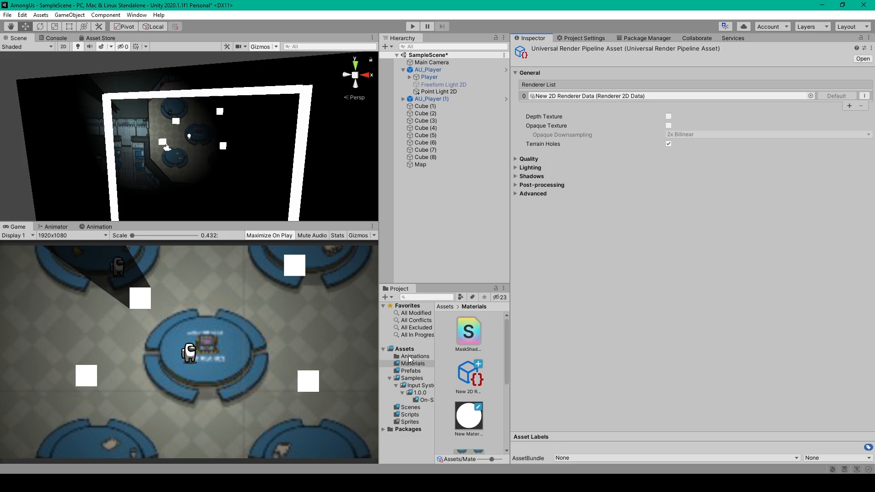
click(467, 428)
text(Walls)
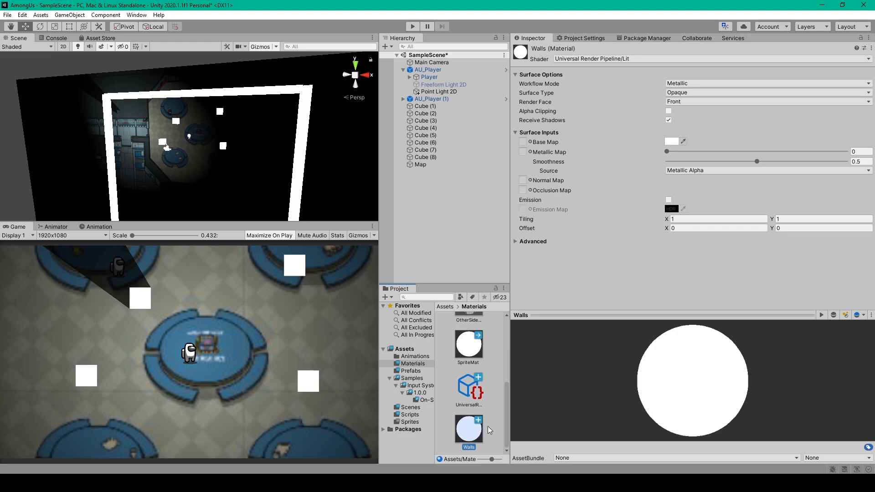
- Browse the Universal Render Pipeline shaders for the Walls material
right_click(467, 429)
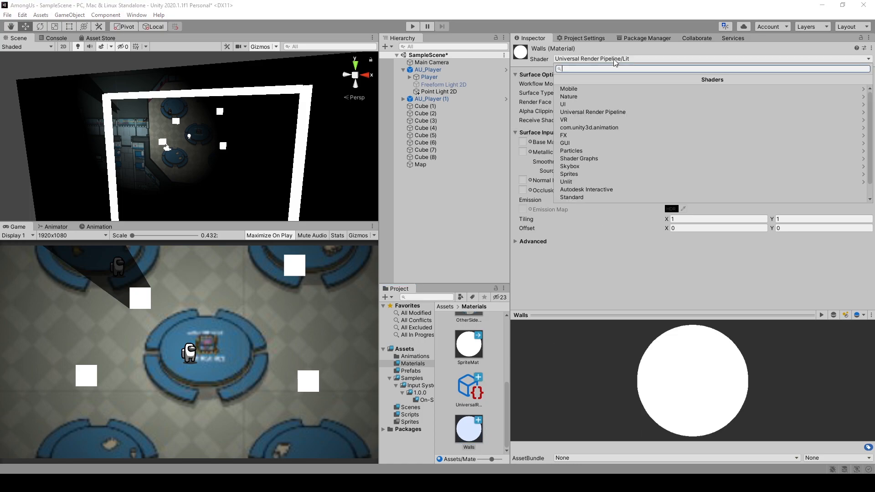
mouse_move(592, 111)
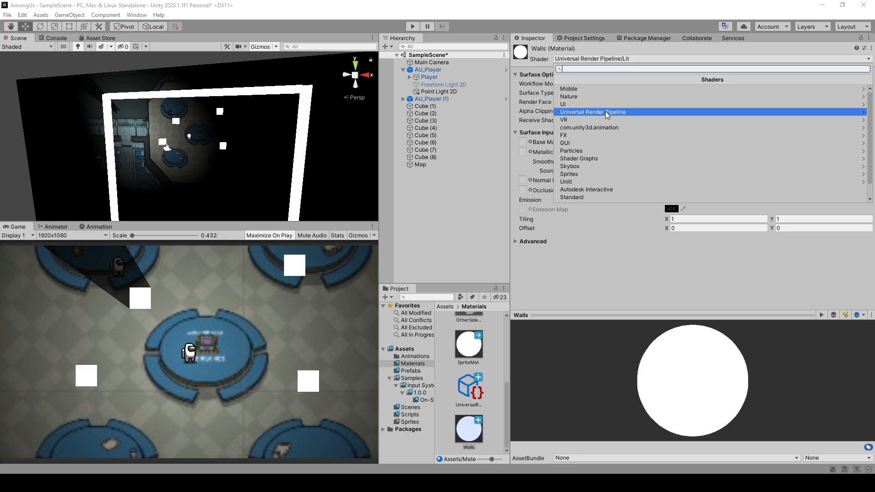
click(592, 112)
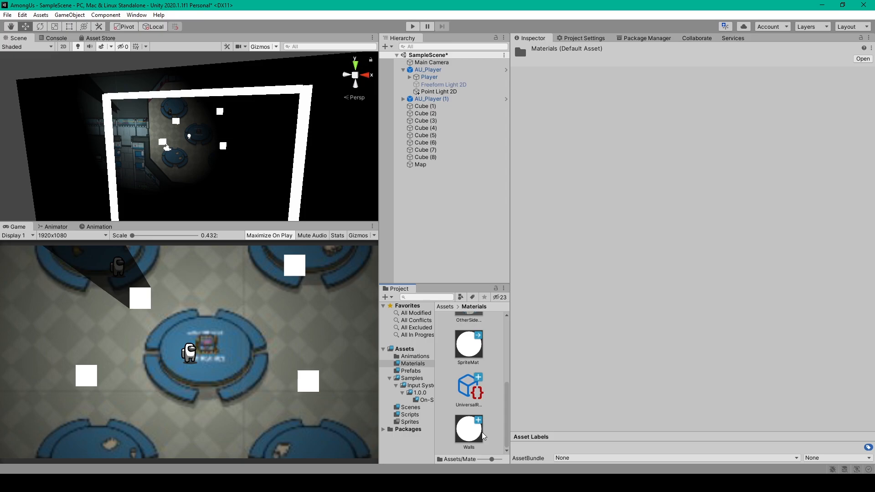
- Browse the Universal Render Pipeline shader choices for the SpriteMat material
right_click(482, 436)
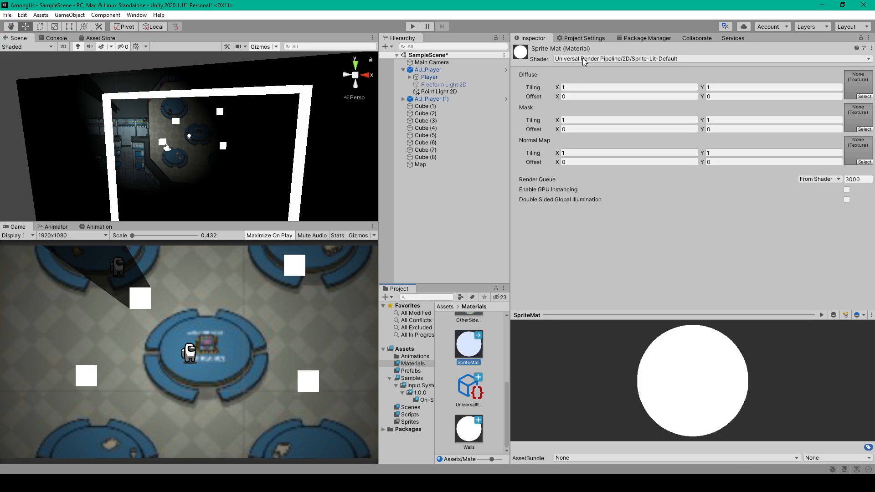
click(613, 59)
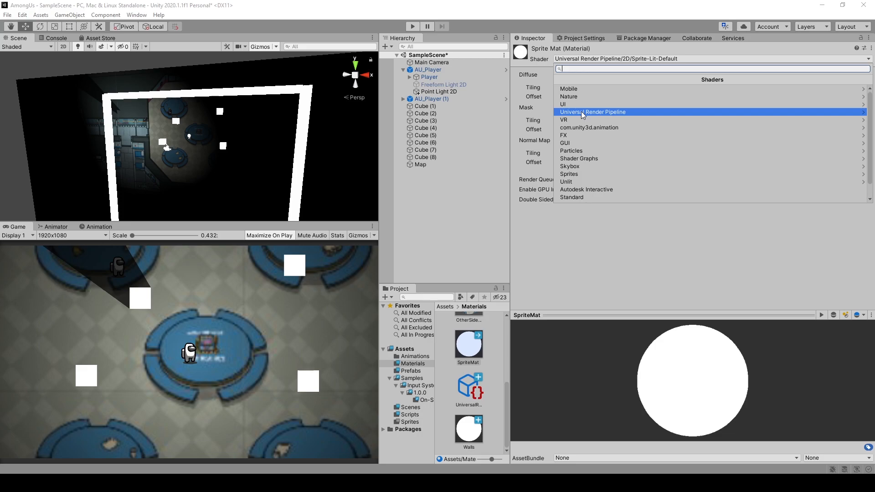
click(593, 111)
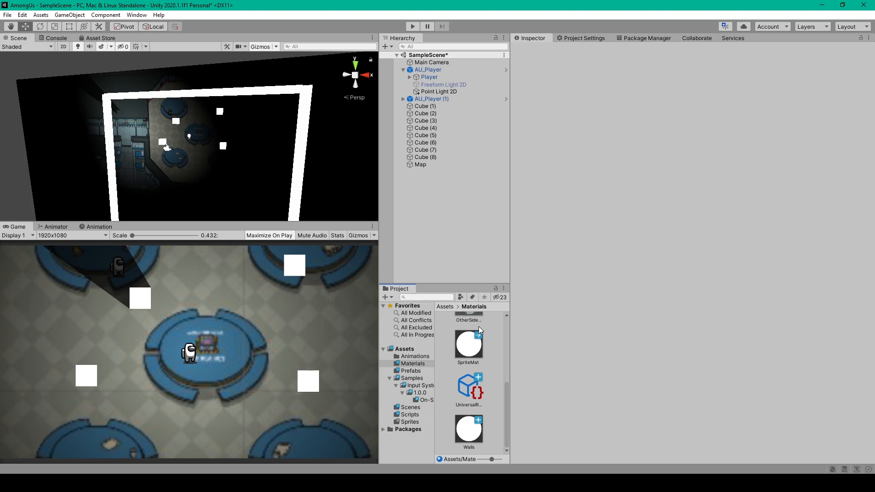
mouse_move(473, 394)
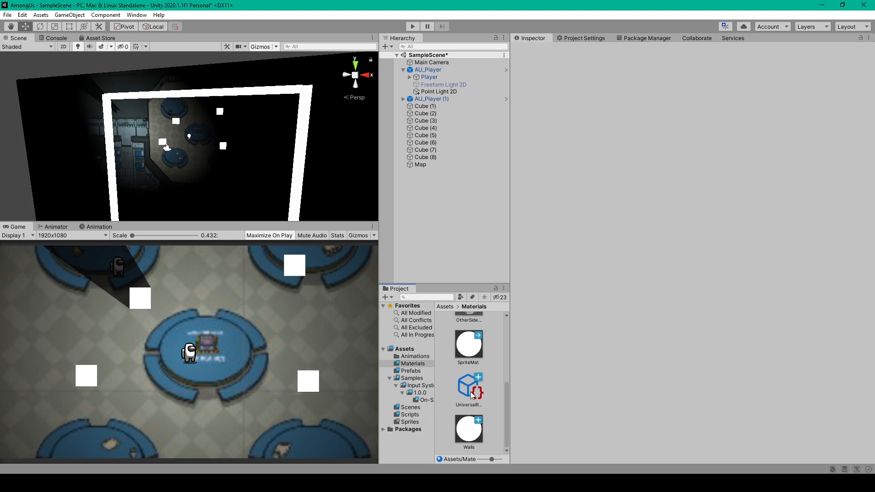
- Check the materials on Player's Part, Cube (1) and Map
click(428, 69)
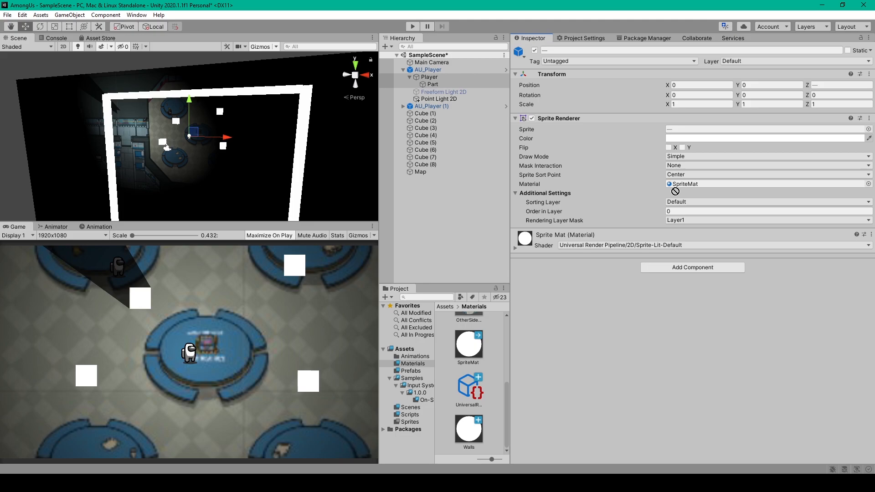
click(425, 113)
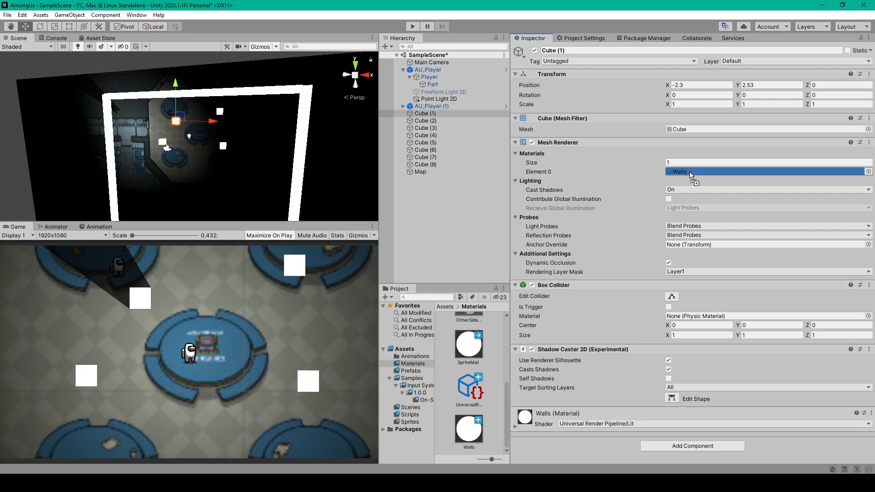
click(420, 171)
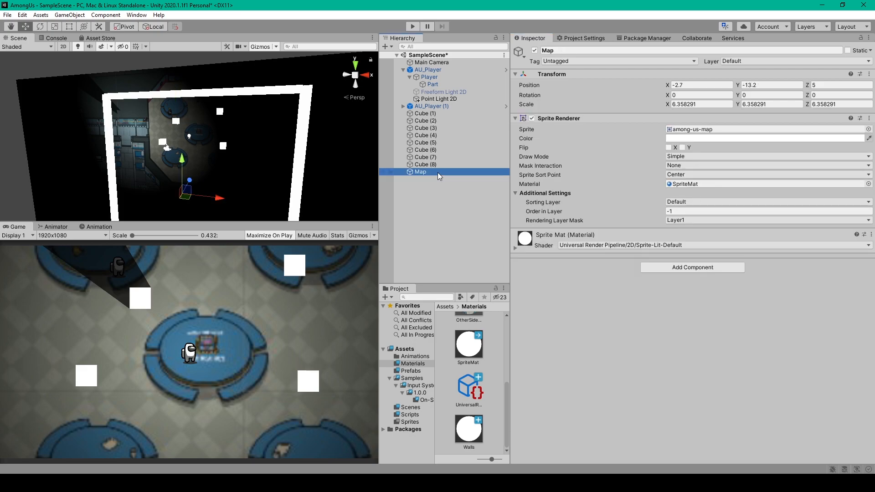
mouse_move(521, 306)
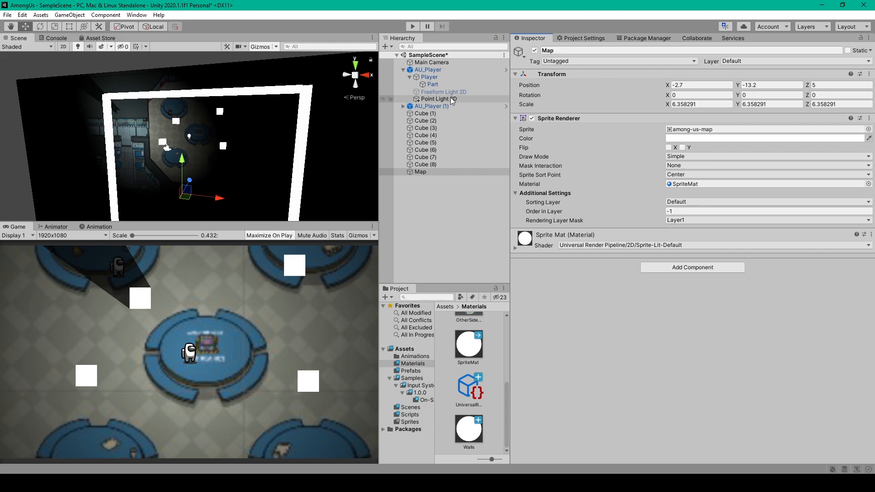
- Add a Point Light 2D under AU_Player and raise its shadow intensity to 1
right_click(426, 69)
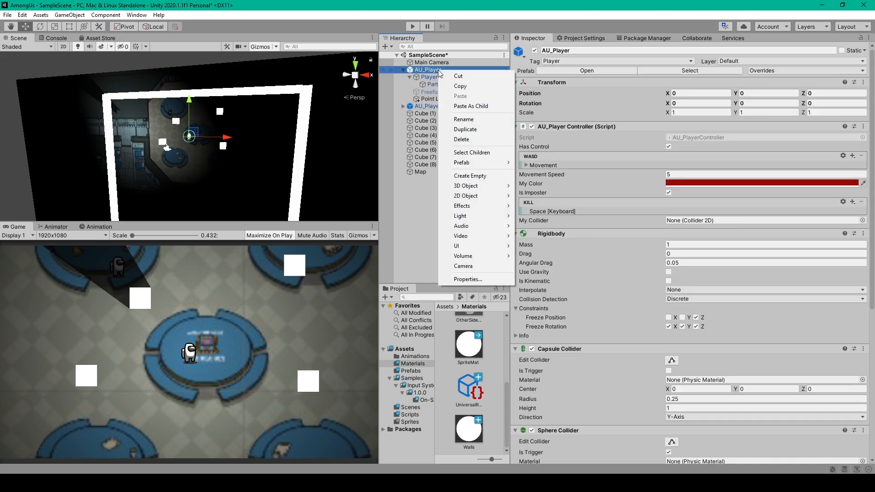
mouse_move(460, 216)
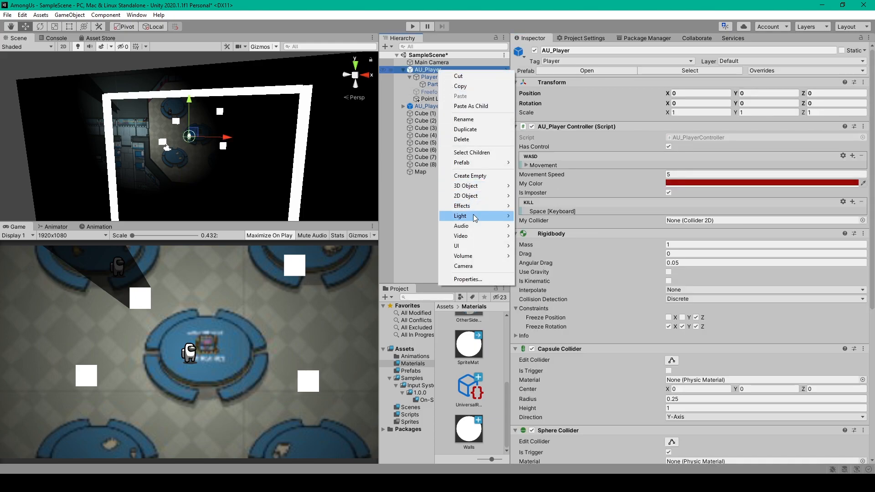
mouse_move(530, 216)
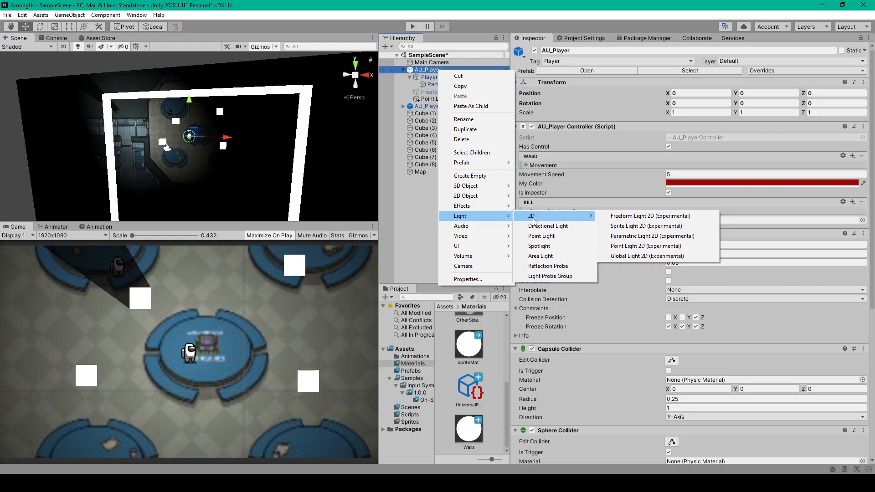
mouse_move(645, 246)
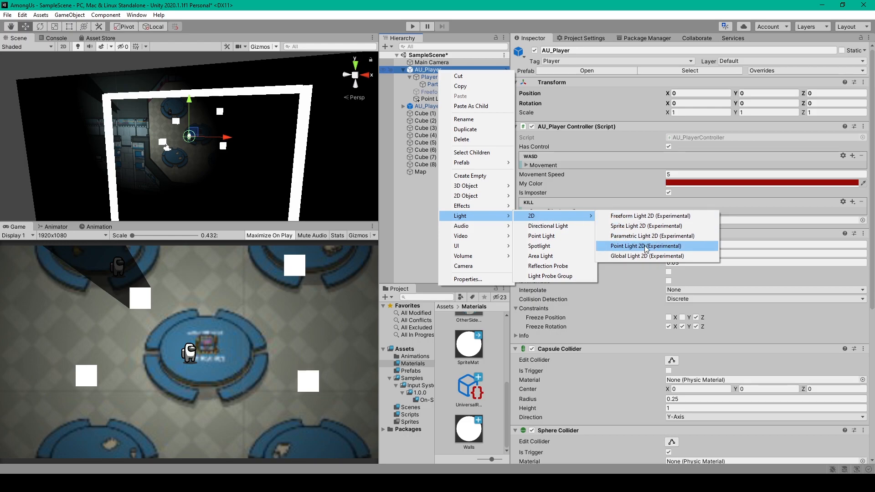
click(645, 246)
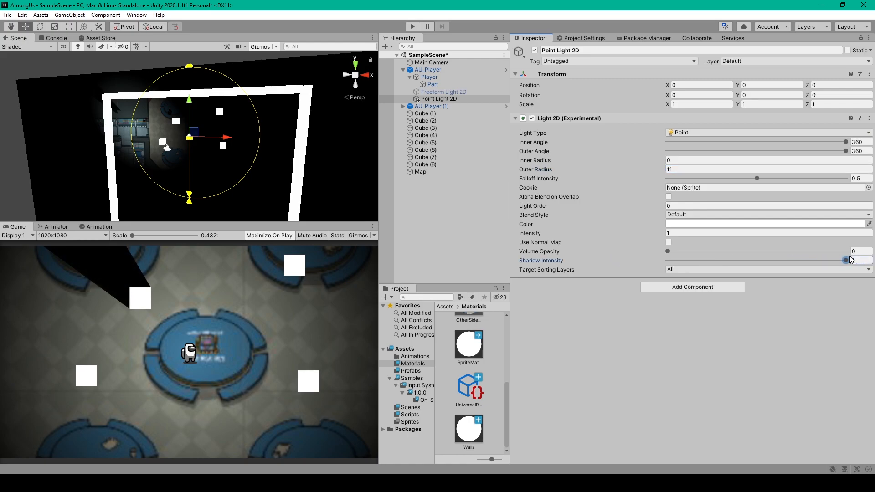
drag(847, 260, 869, 260)
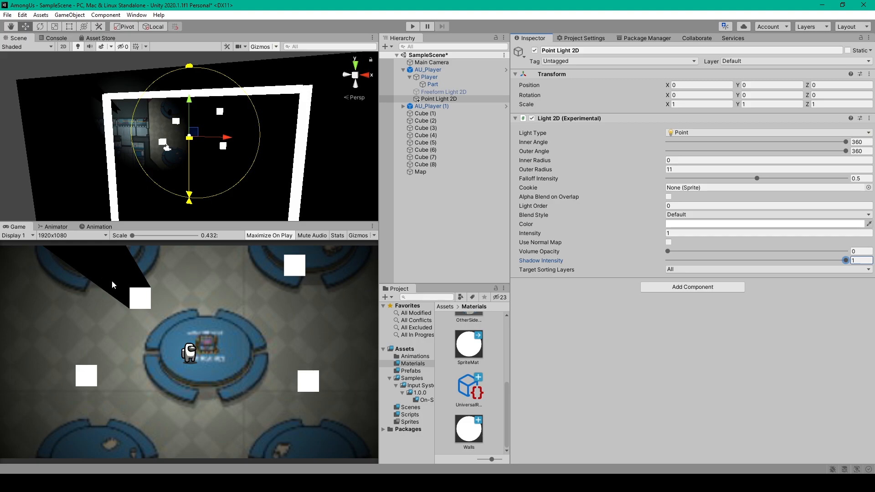
click(439, 98)
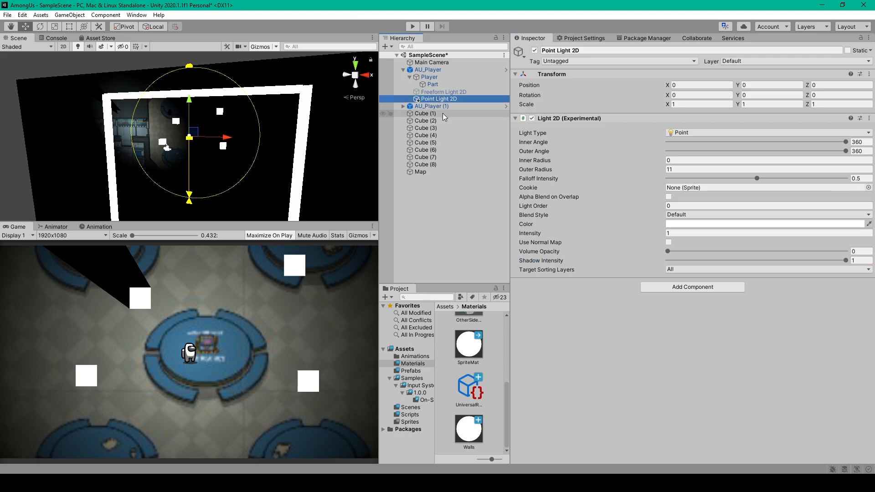
- Select Cube (1) to give it a Shadow Caster 2D
click(425, 113)
text(sha)
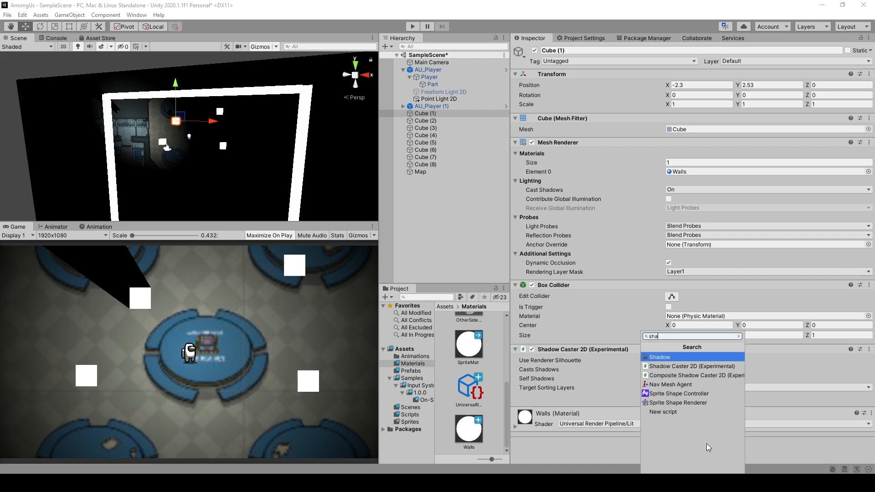
mouse_move(691, 366)
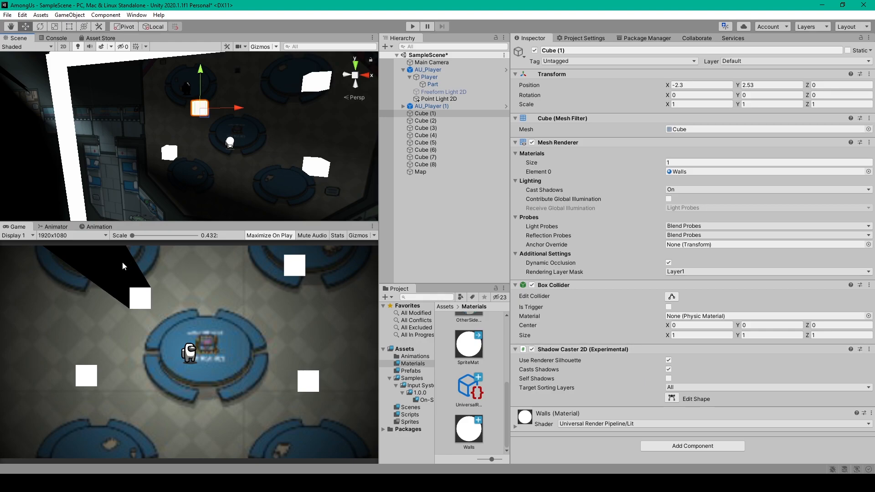
mouse_move(223, 282)
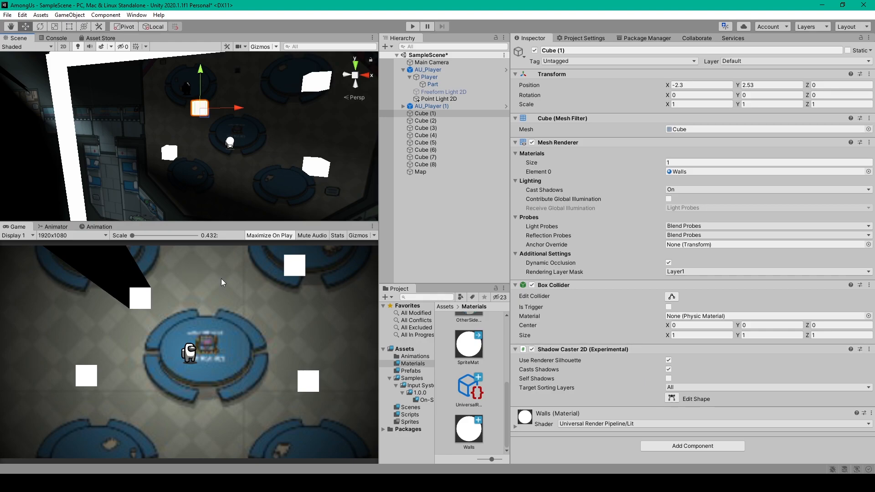
mouse_move(230, 282)
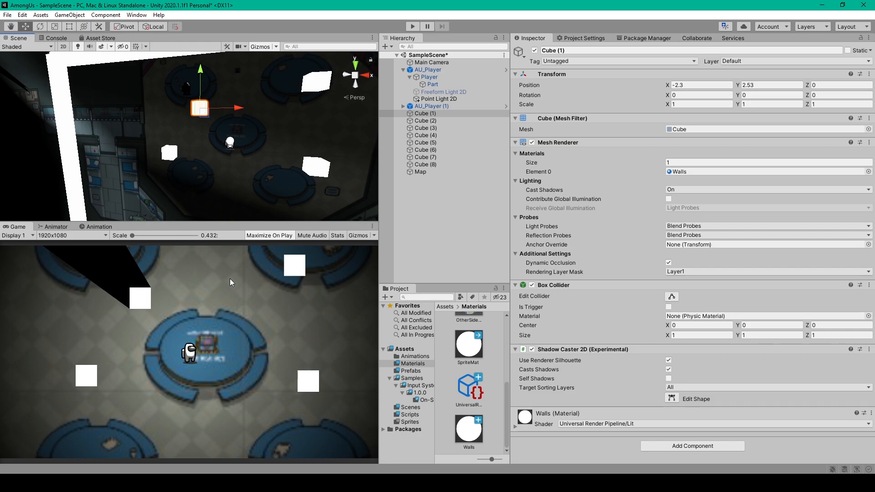
mouse_move(618, 387)
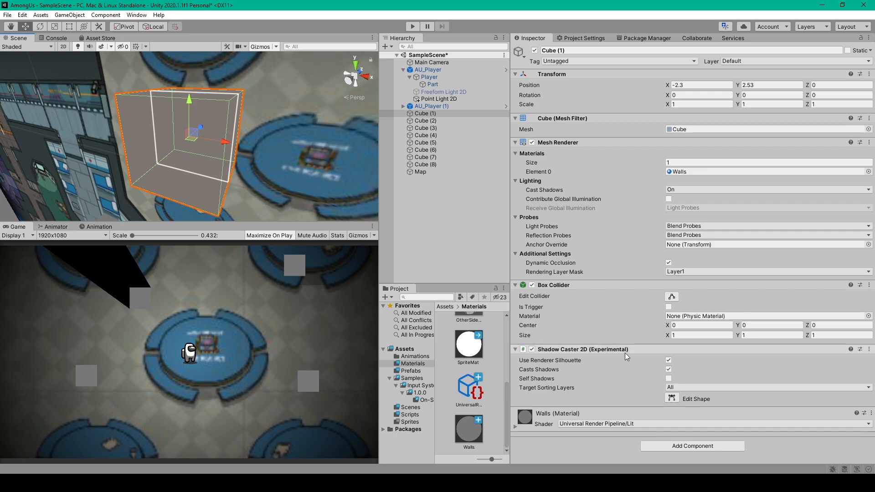
mouse_move(672, 398)
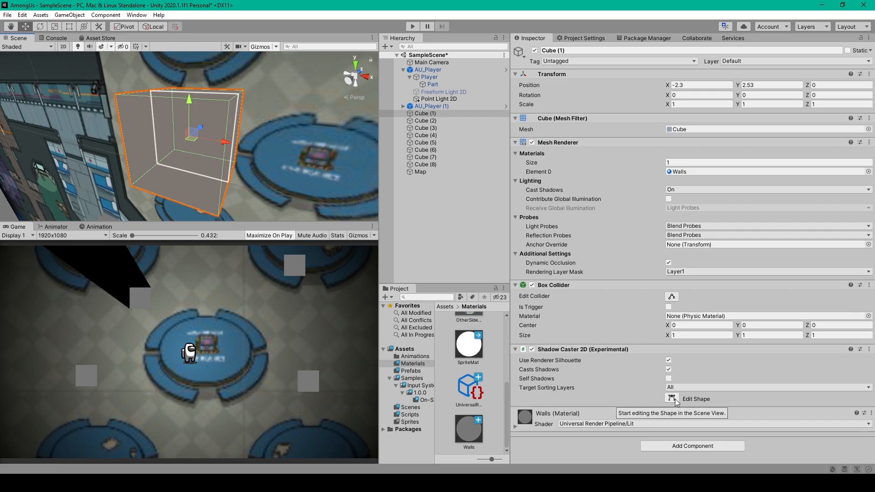
click(671, 398)
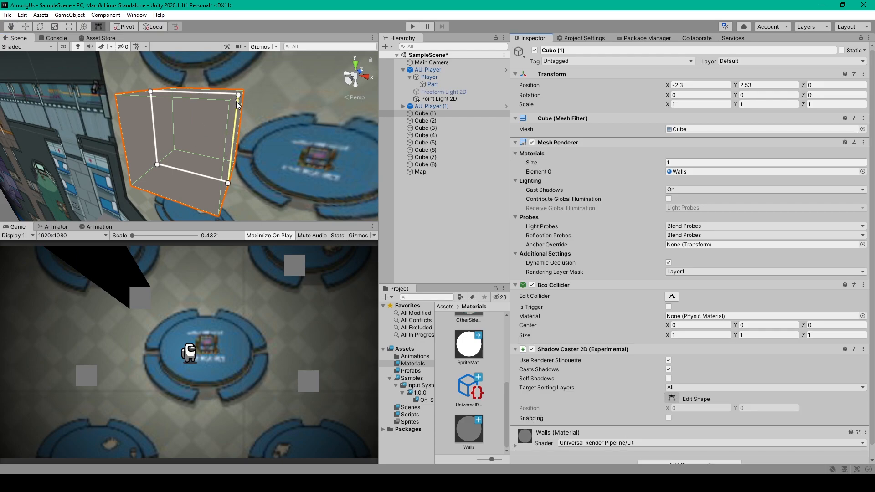
drag(237, 94, 245, 90)
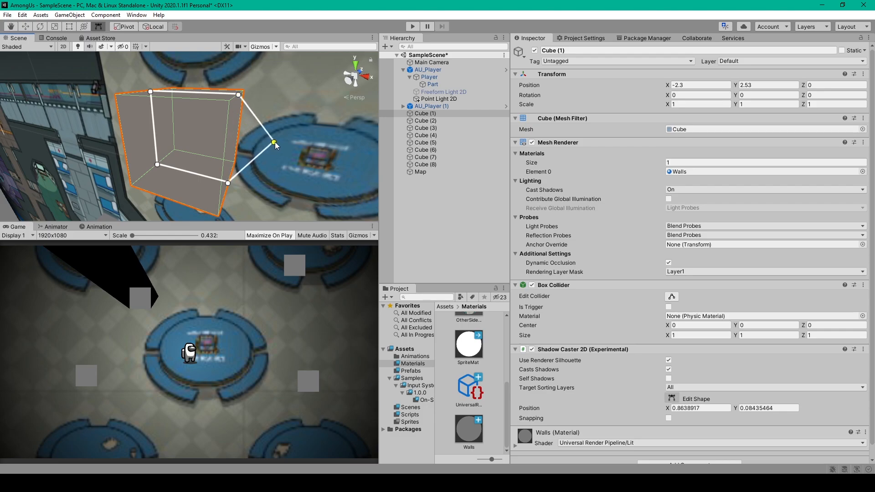
drag(273, 144, 238, 95)
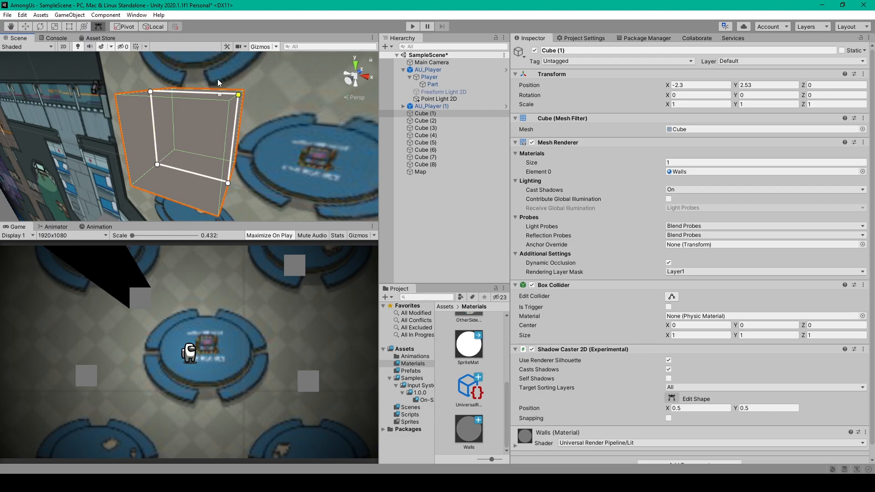
mouse_move(179, 111)
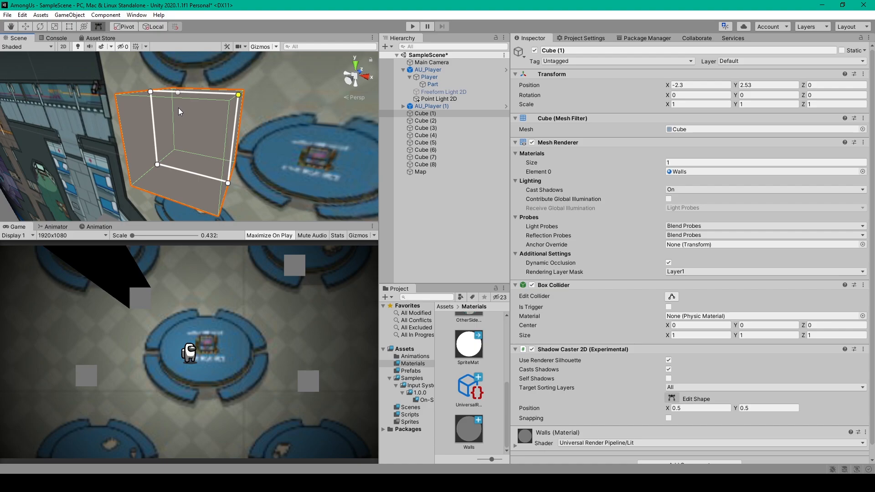
click(420, 172)
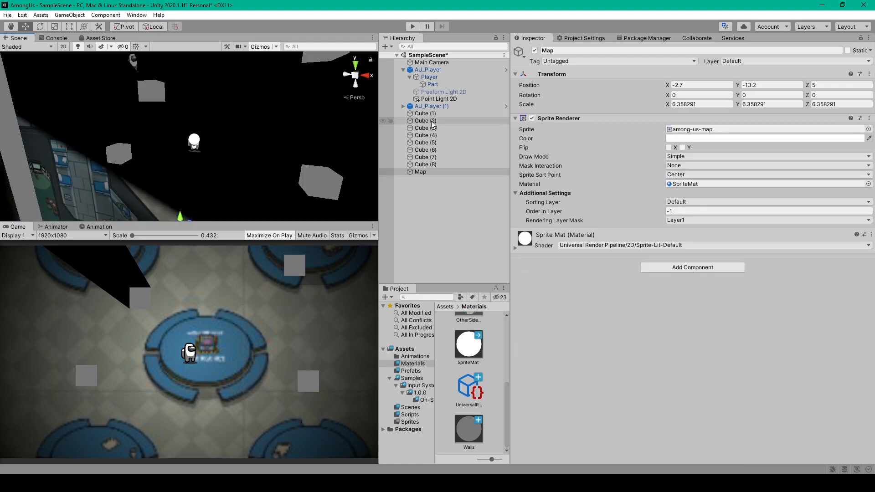
- Replace Cubes (2)–(4) with copies of the shadow-casting Cube (1) around the table
click(425, 120)
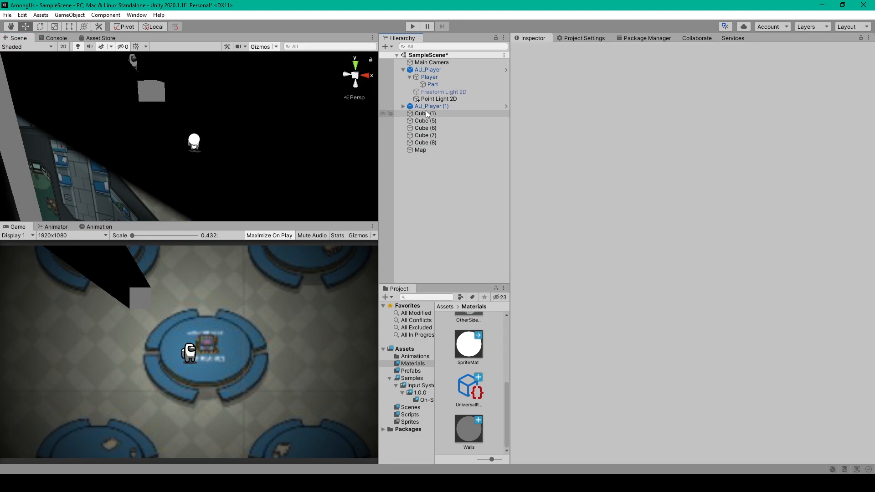
click(426, 157)
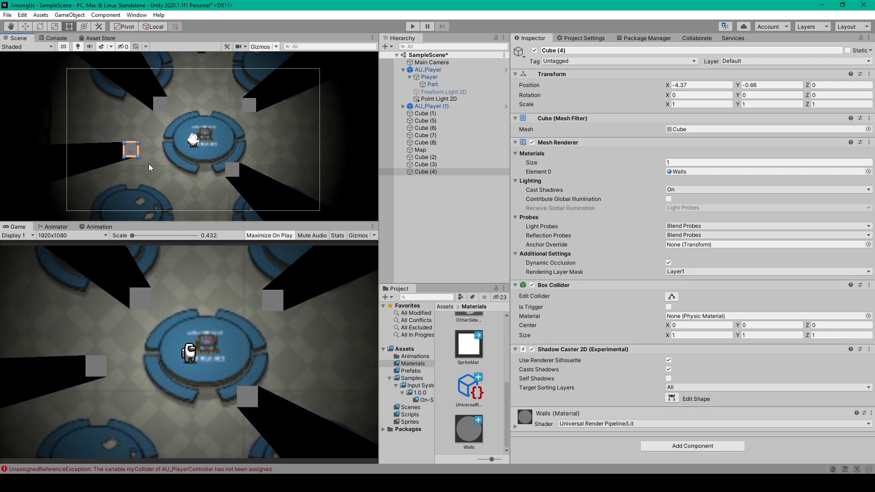
mouse_move(135, 163)
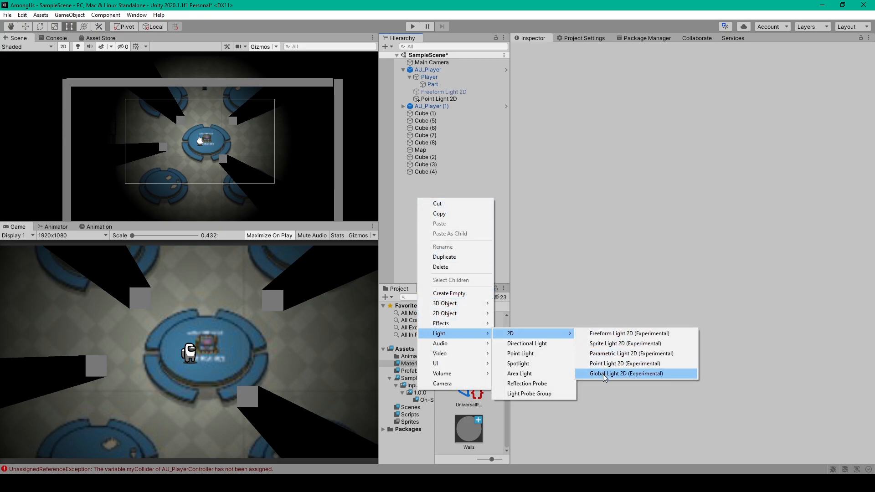
- Add a Global Light 2D and stretch a cube into a wall along the map's left side
click(626, 373)
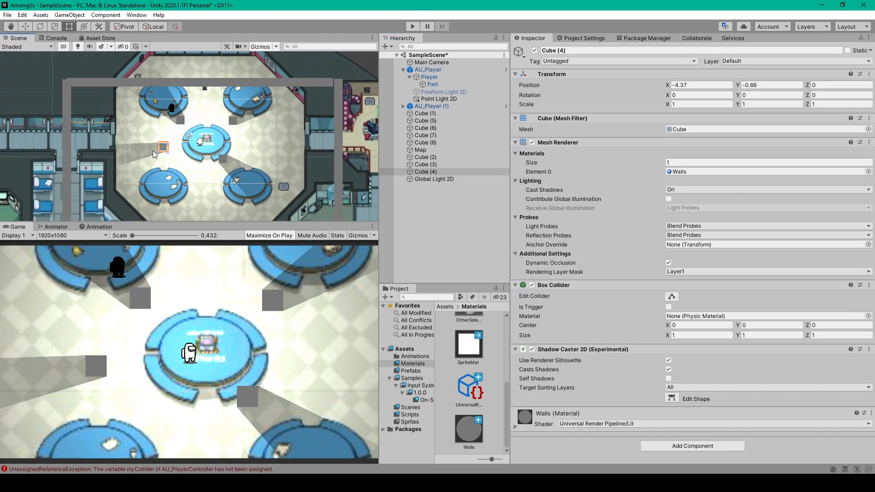
drag(163, 146, 89, 150)
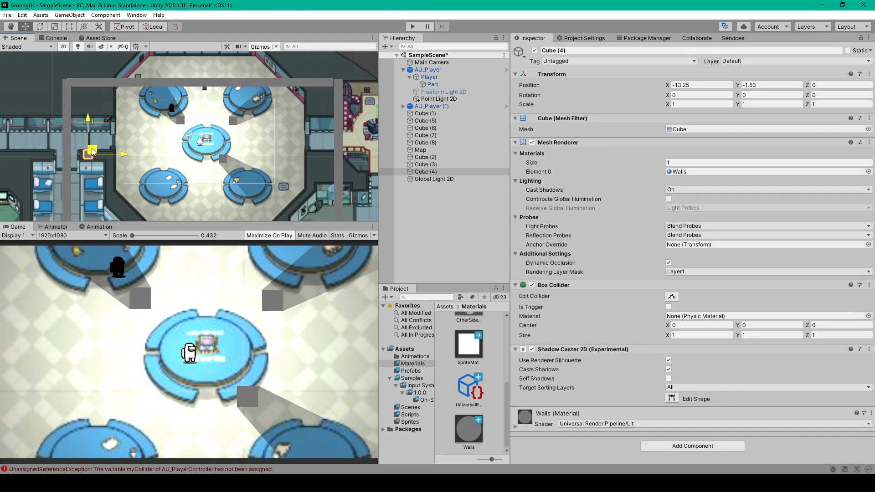
drag(92, 151, 78, 153)
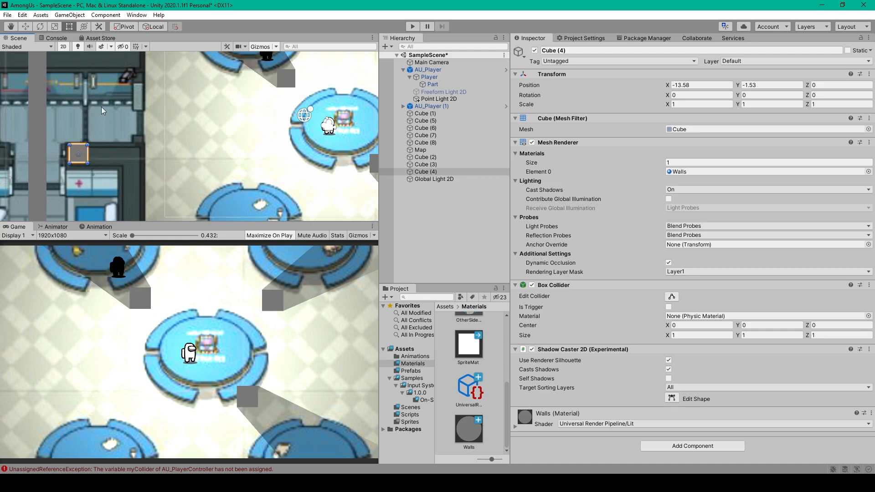
drag(78, 152, 110, 173)
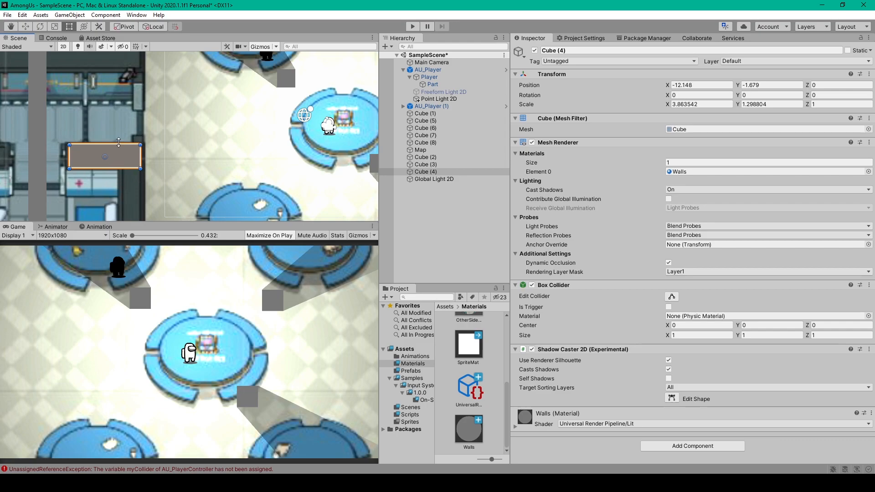
mouse_move(128, 188)
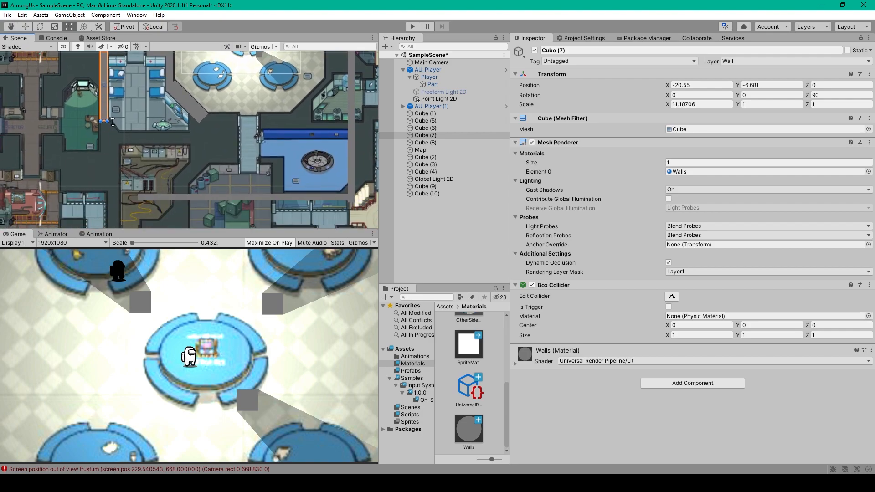
- Position the angled wall cube along a room edge near the table
click(426, 193)
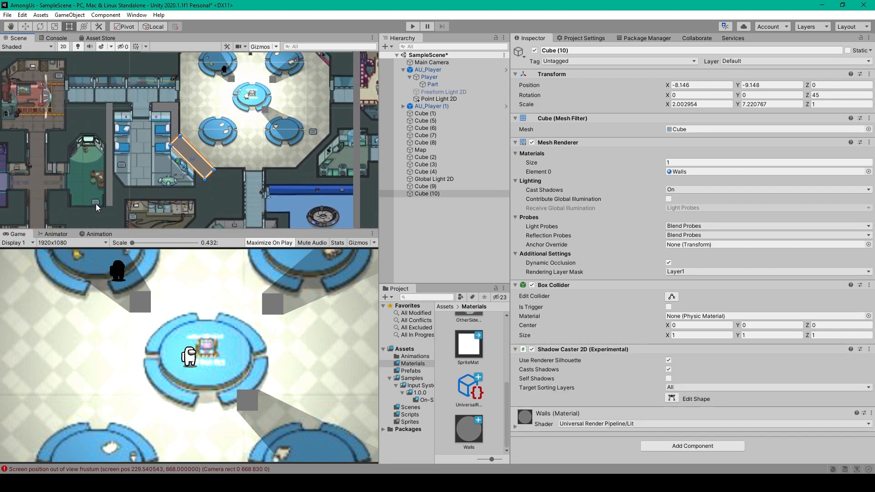
drag(195, 156, 120, 192)
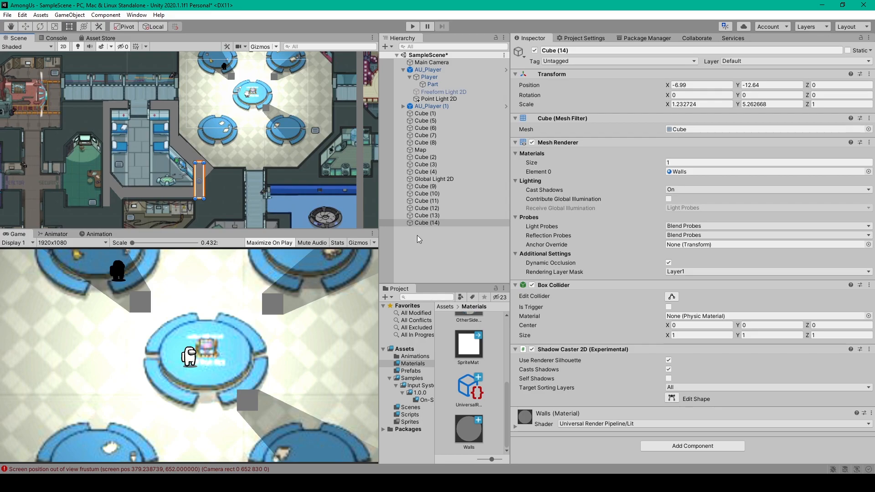
- Create an empty Walls object and start selecting Cube (9) for grouping
right_click(427, 222)
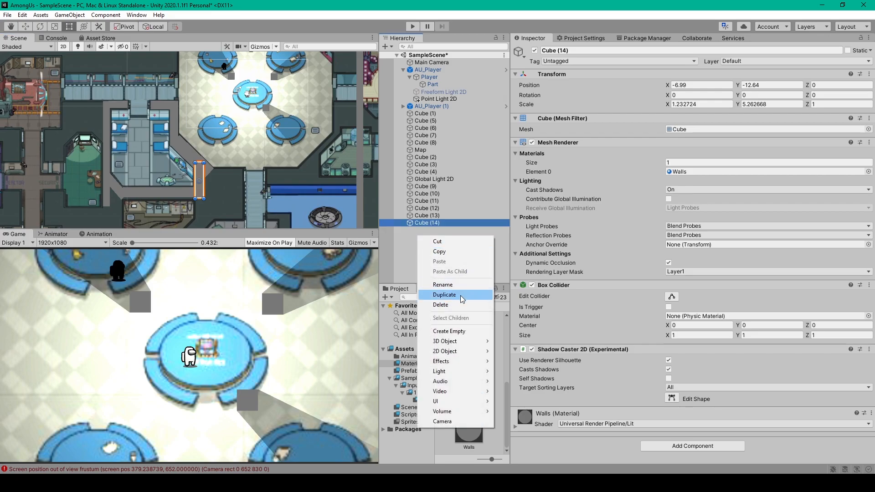
click(449, 331)
text(Walls)
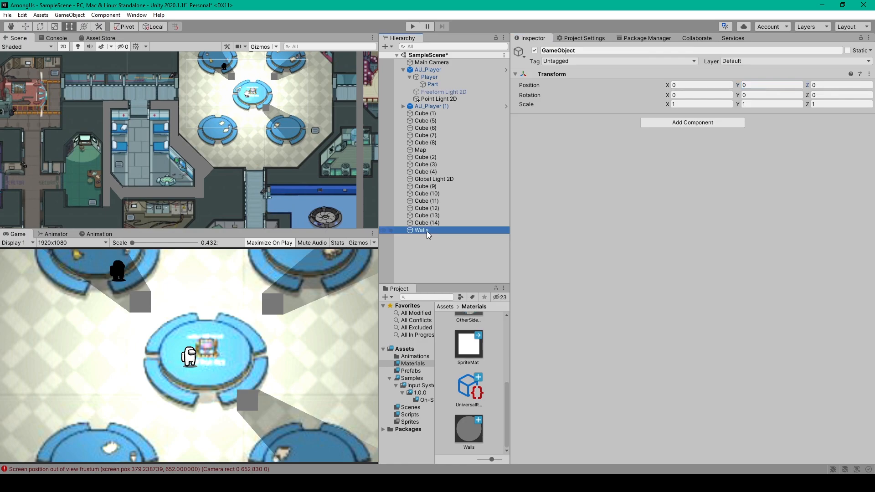
click(426, 186)
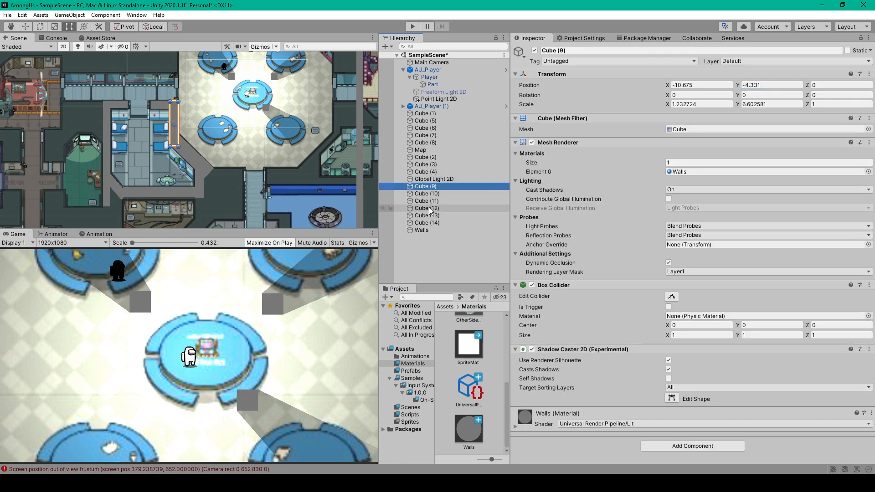